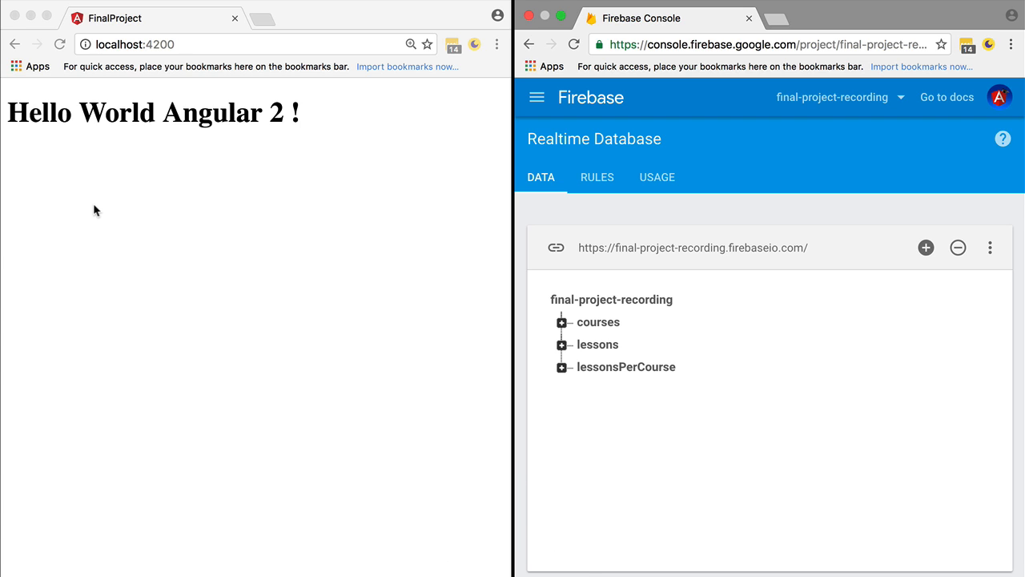
# - Expand the courses and lessons nodes in the Realtime Database tree to reveal their entries
pyautogui.click(598, 321)
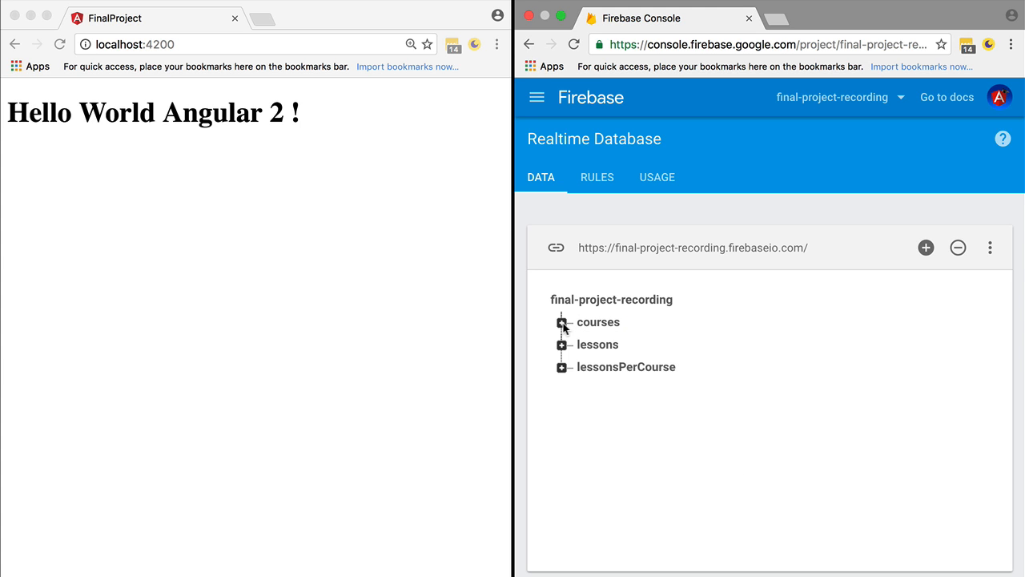
pyautogui.moveTo(589, 325)
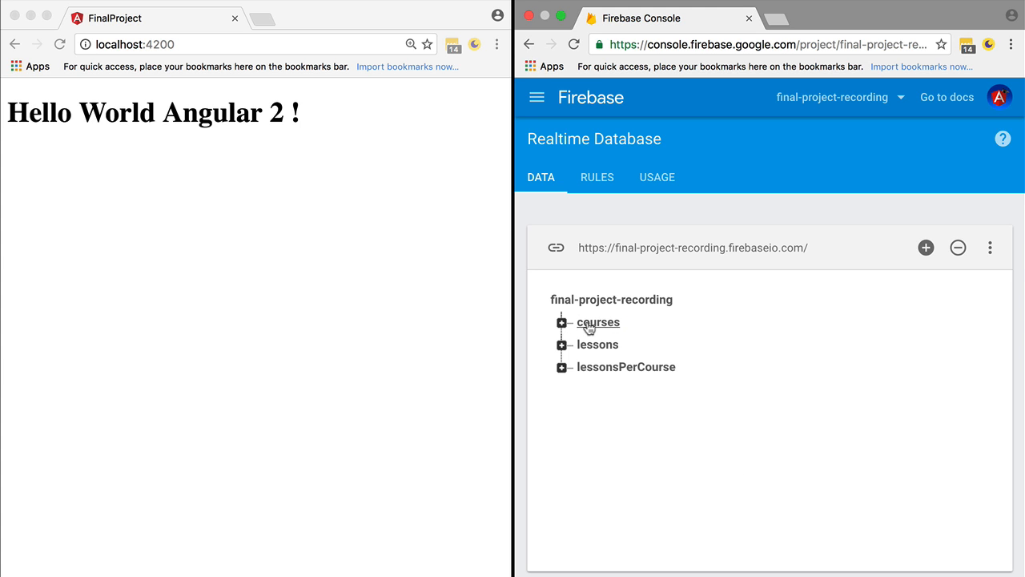
pyautogui.click(561, 323)
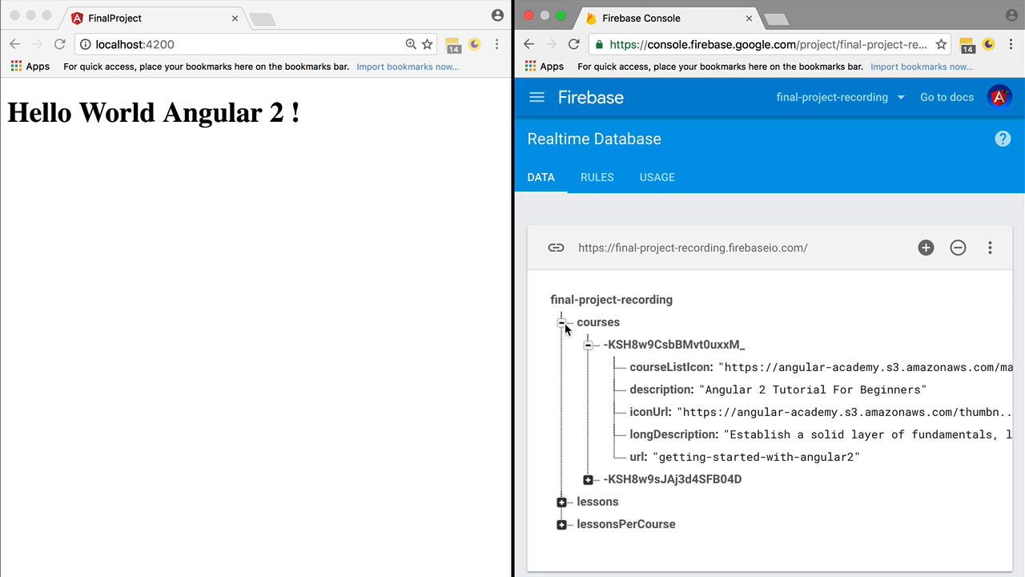
pyautogui.moveTo(599, 322)
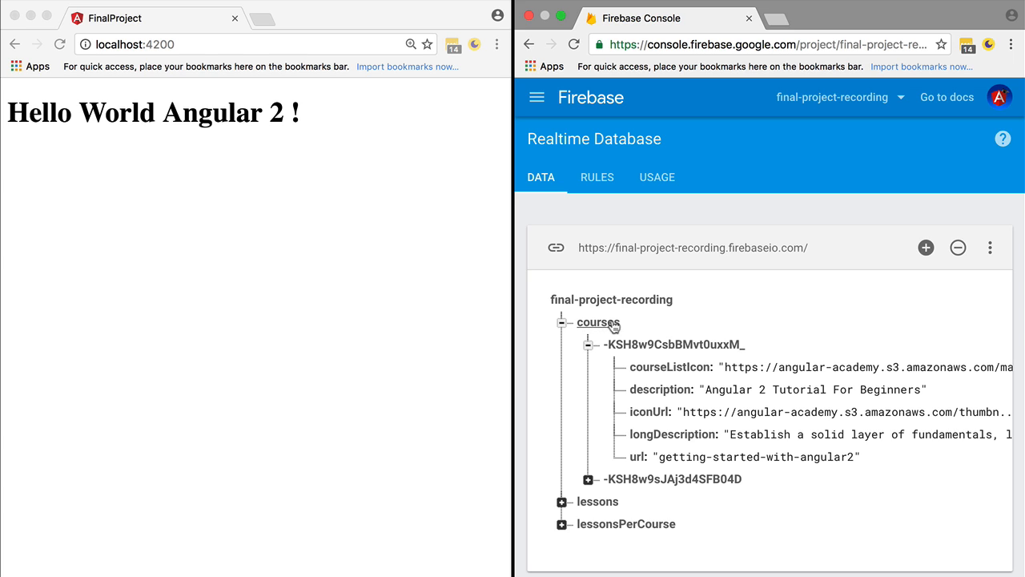
pyautogui.click(597, 501)
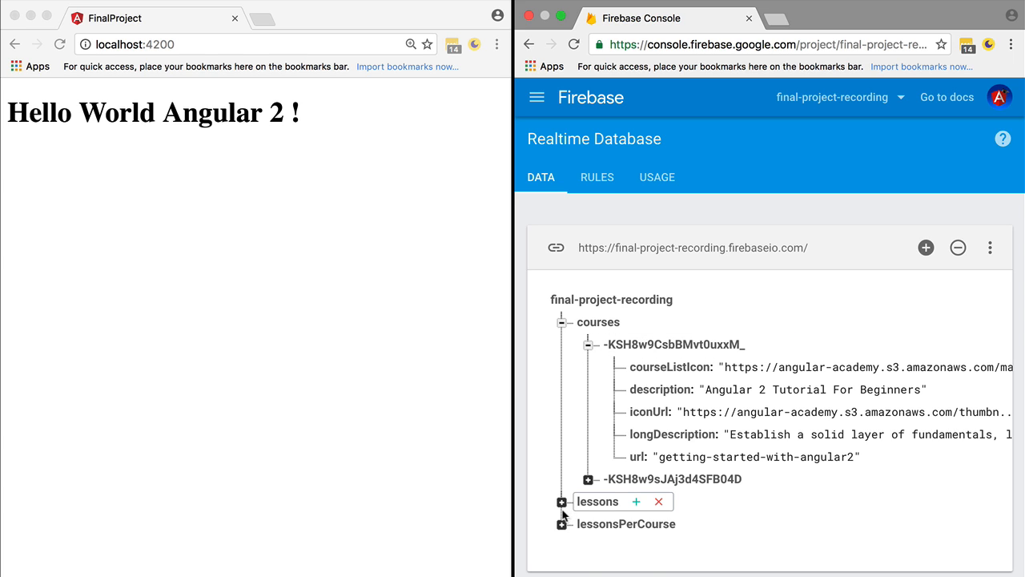
pyautogui.click(562, 502)
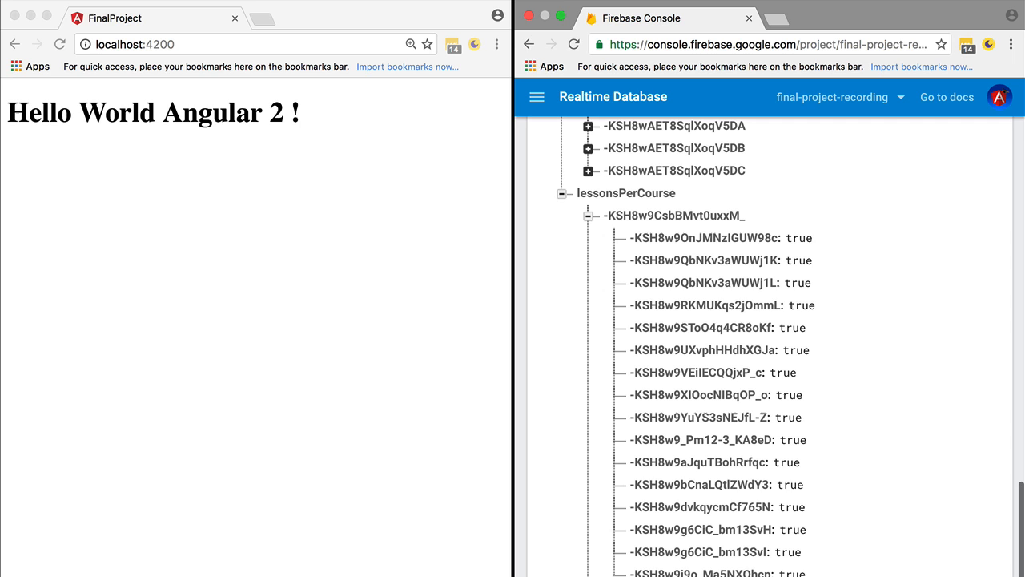
pyautogui.click(701, 371)
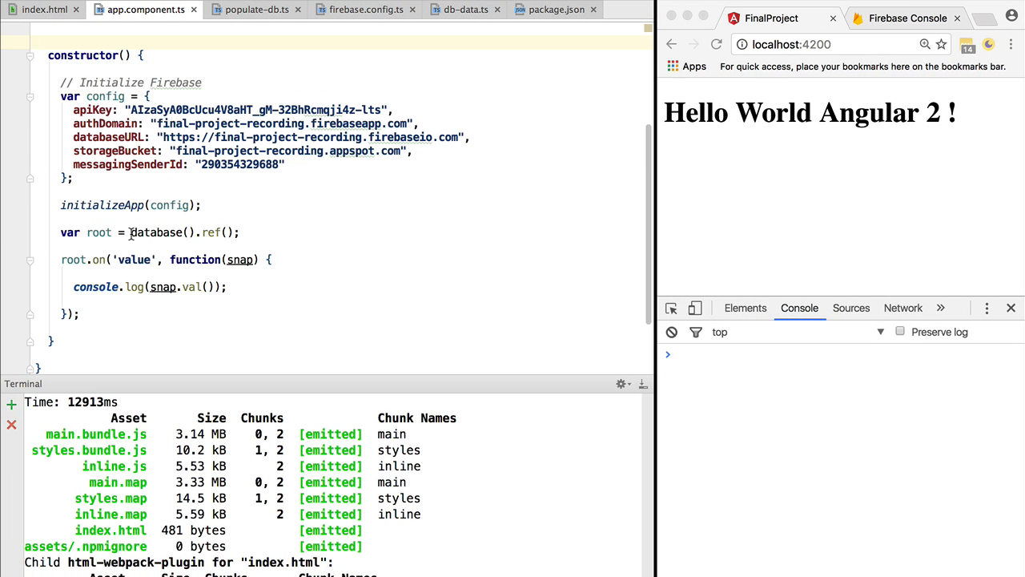
# - Highlight the database().ref() root reference in app.component.ts and collapse the lessonsPerCourse node
pyautogui.doubleClick(157, 232)
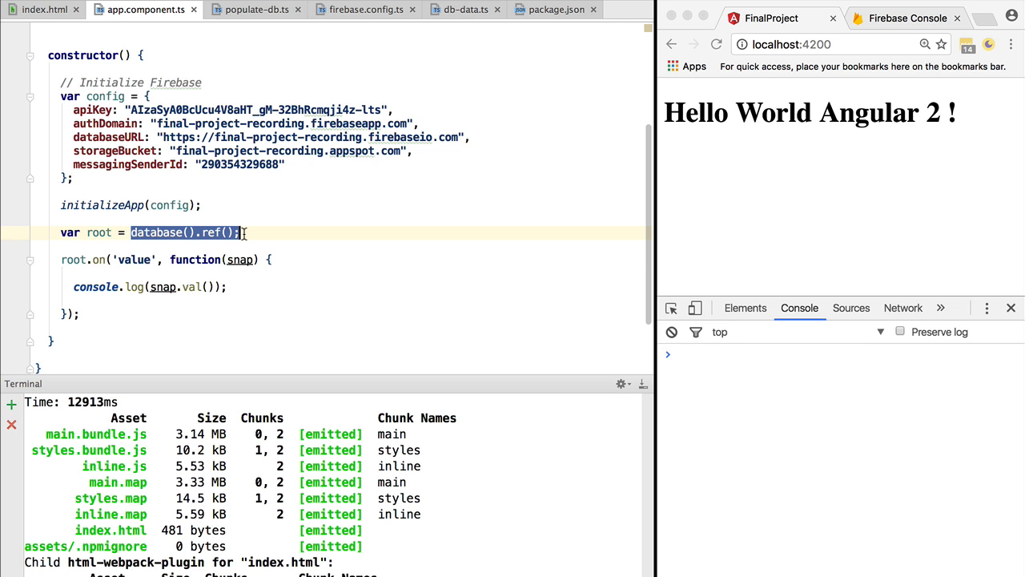
pyautogui.doubleClick(100, 232)
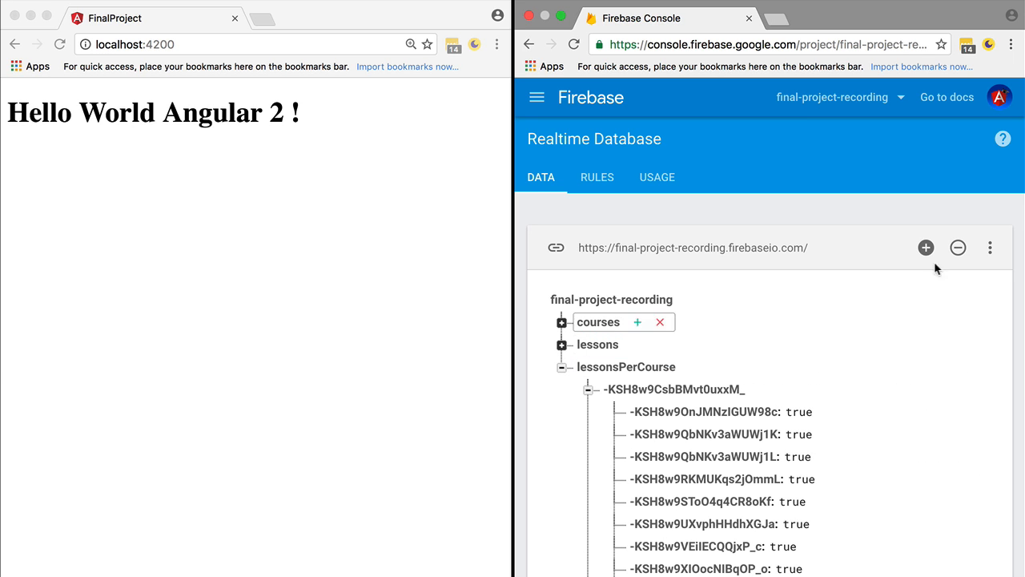
pyautogui.click(561, 367)
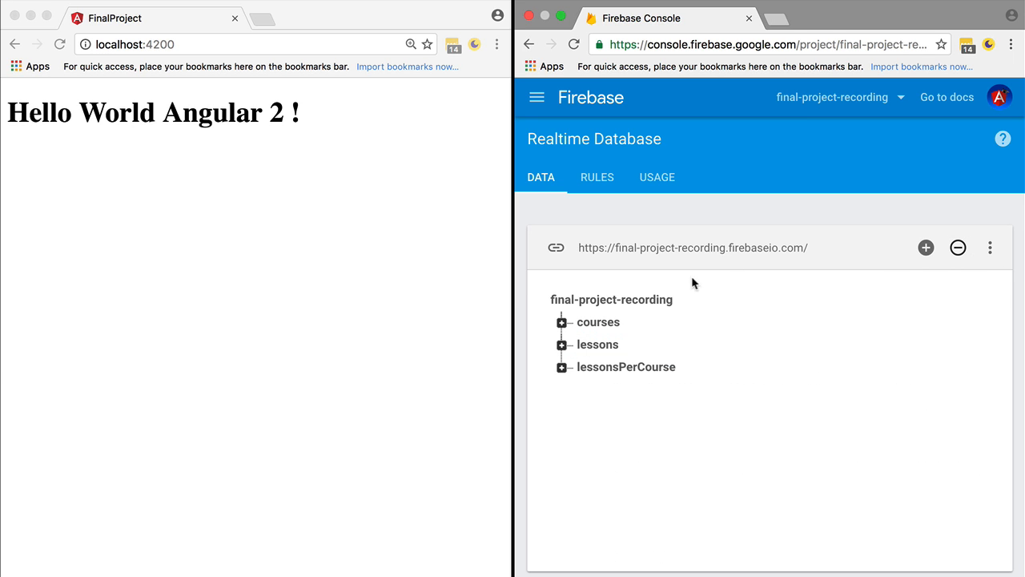
pyautogui.click(612, 299)
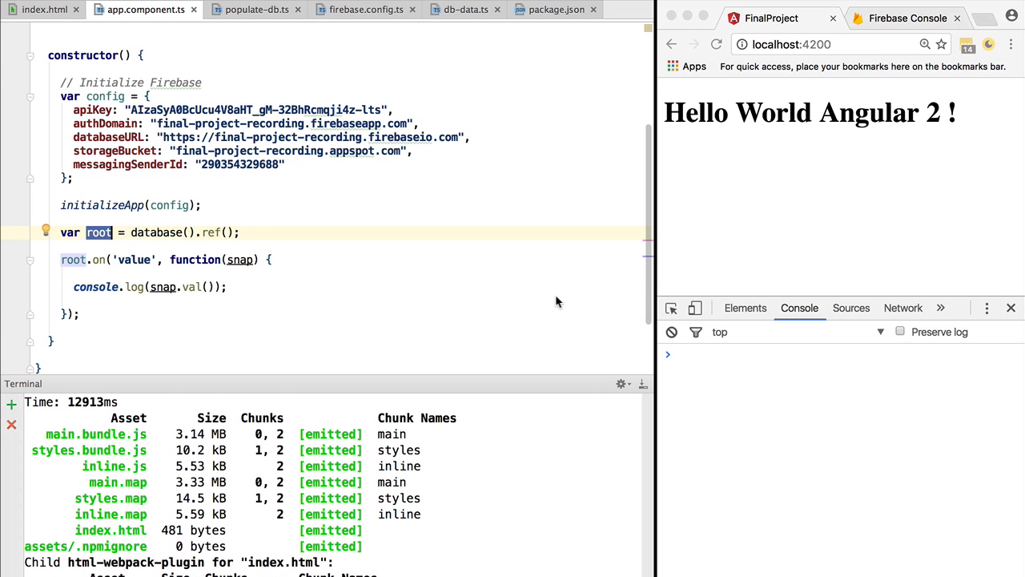
pyautogui.moveTo(136, 261)
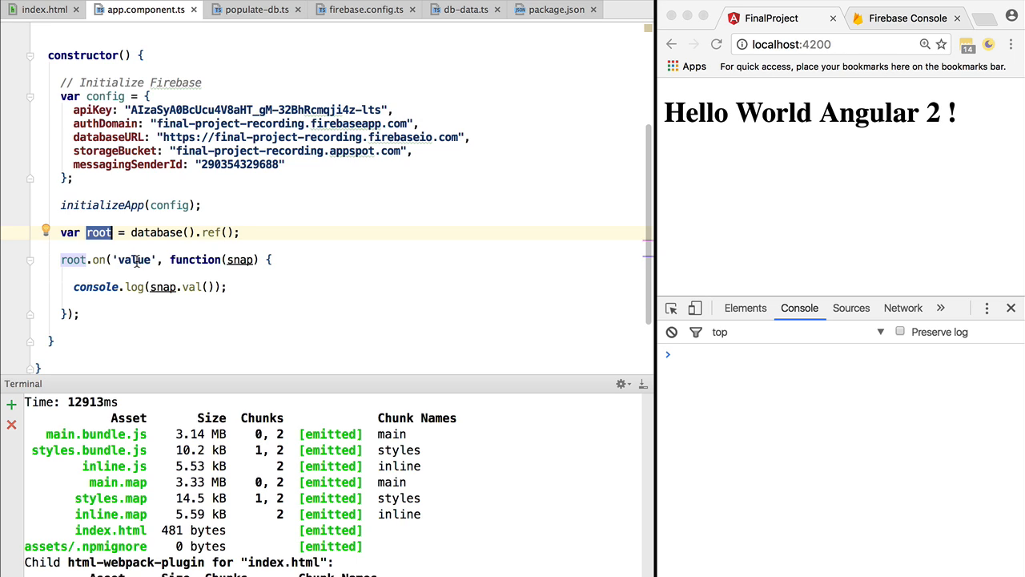
# - Select the 'value' event, reload the app, and expand the logged courses and first course
pyautogui.doubleClick(133, 259)
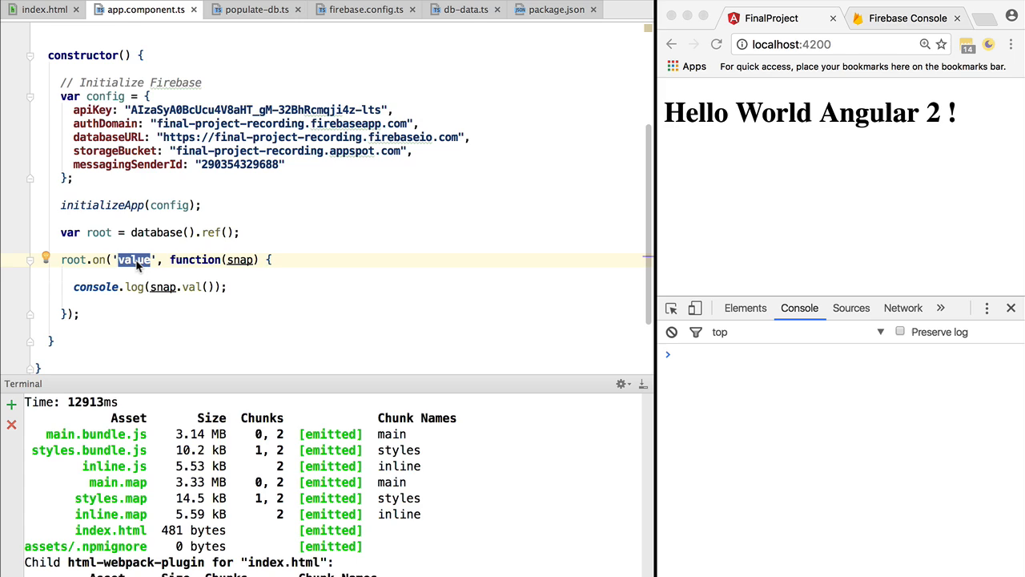
pyautogui.moveTo(192, 261)
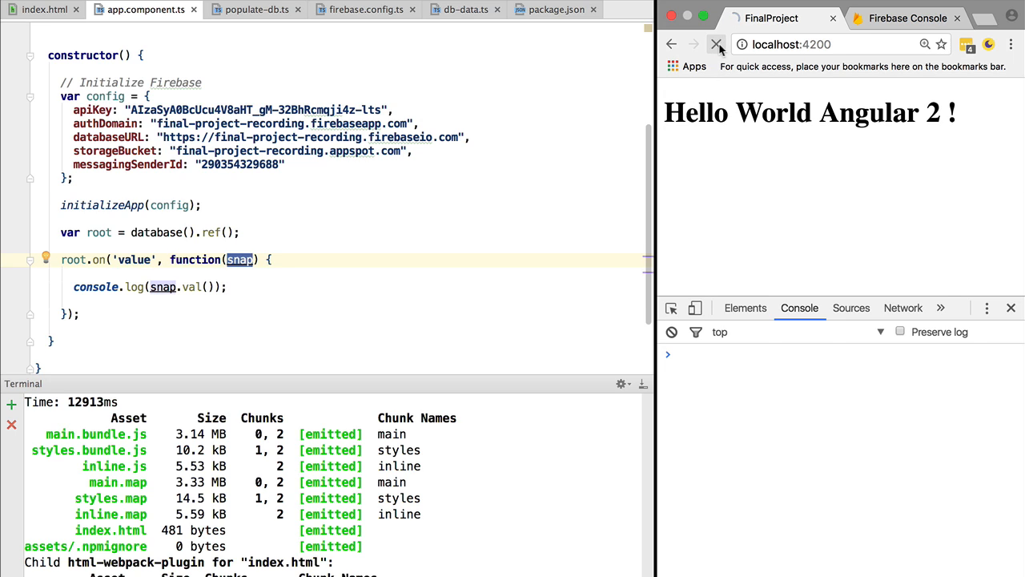
pyautogui.click(716, 44)
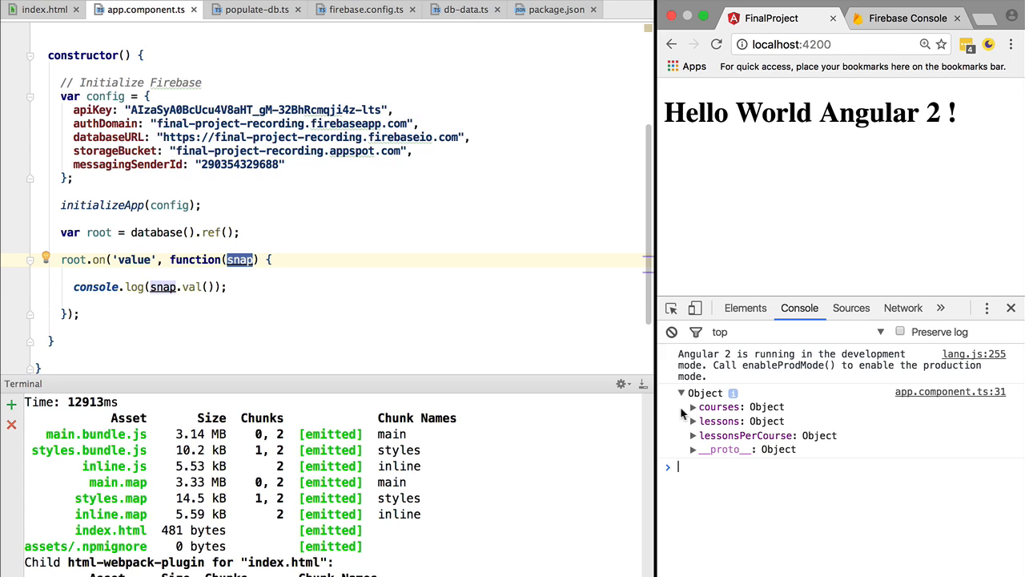
pyautogui.click(693, 406)
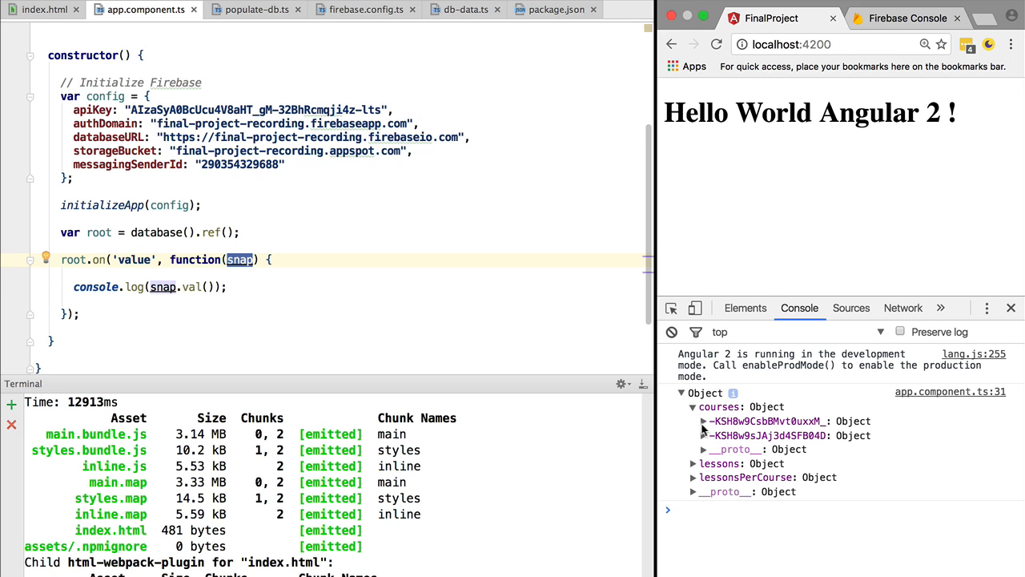
pyautogui.click(704, 420)
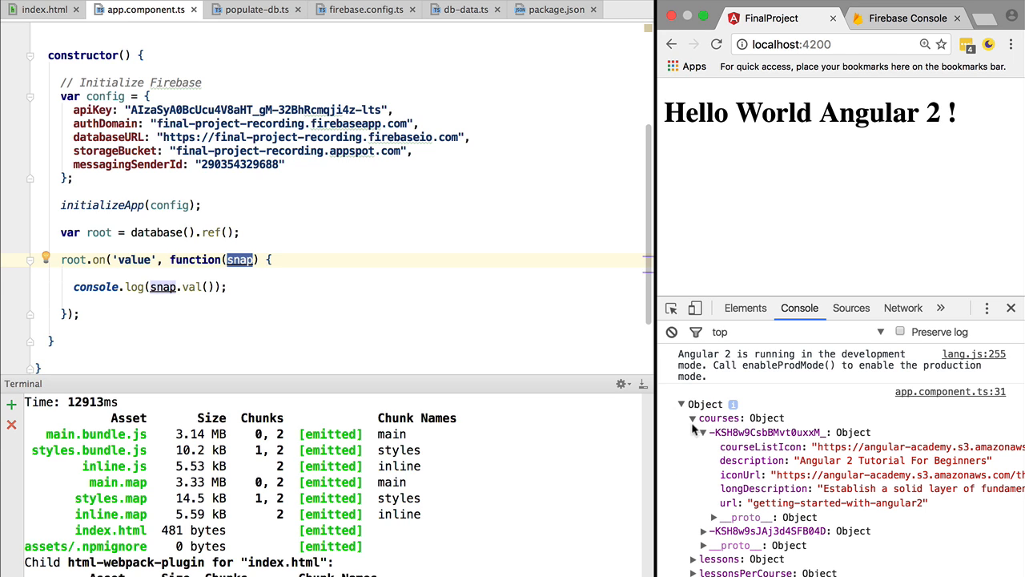
# - Collapse courses and inspect the logged lessons object and its first lesson
pyautogui.click(692, 418)
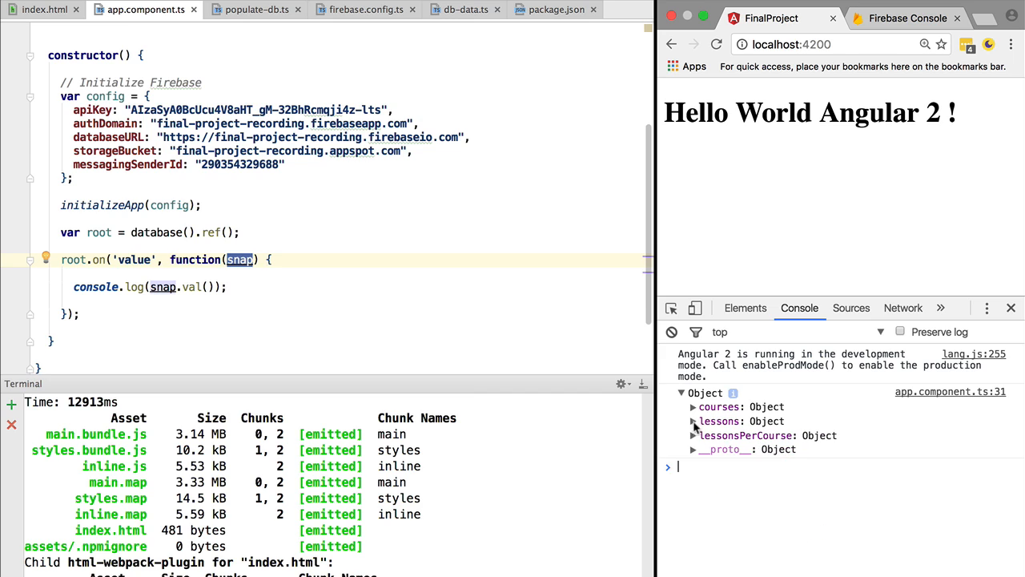
pyautogui.click(693, 421)
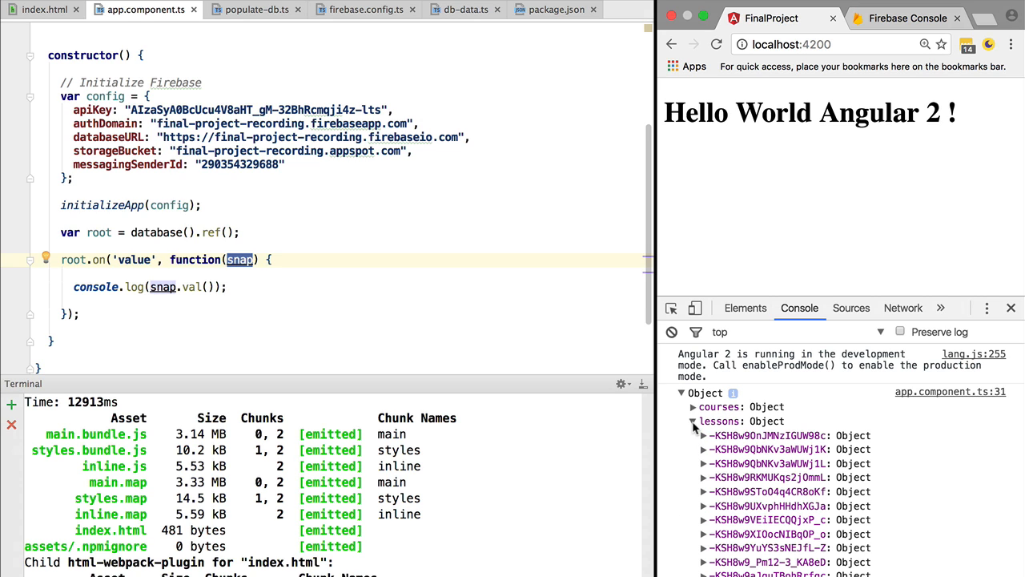
pyautogui.click(703, 435)
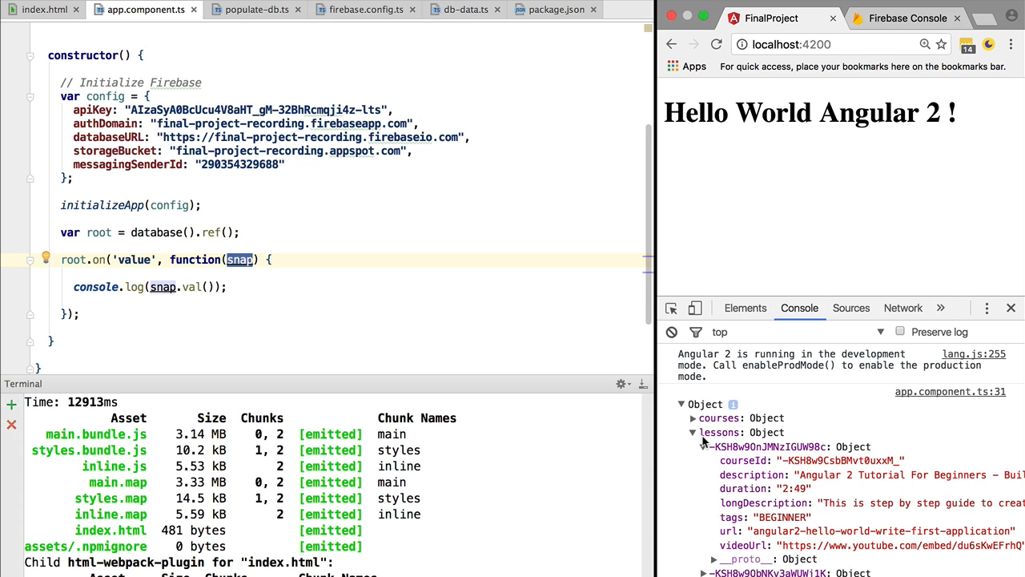
pyautogui.click(693, 433)
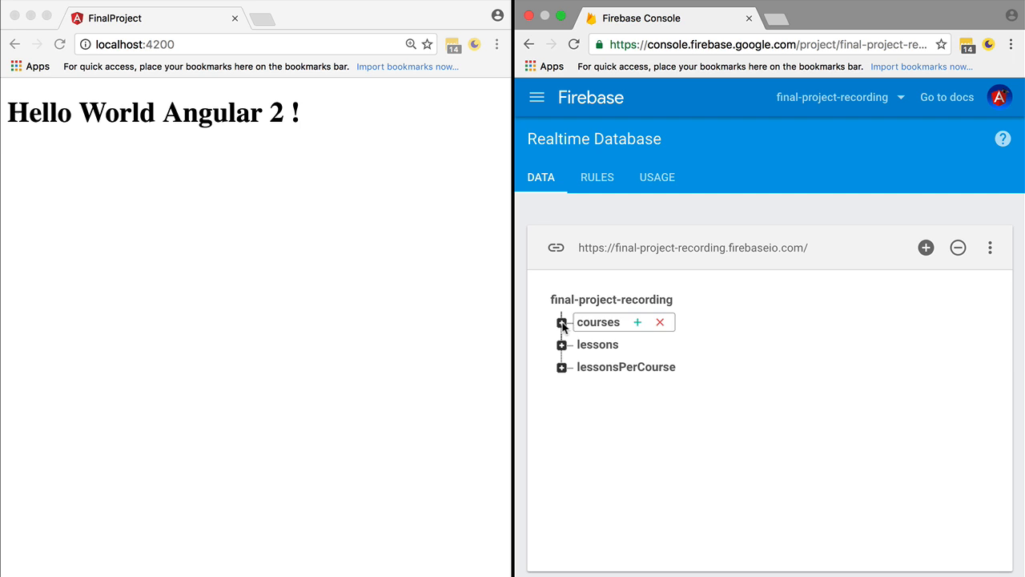
# - Compare the first course's key with a lesson's courseId, then scroll to lessonsPerCourse
pyautogui.click(562, 322)
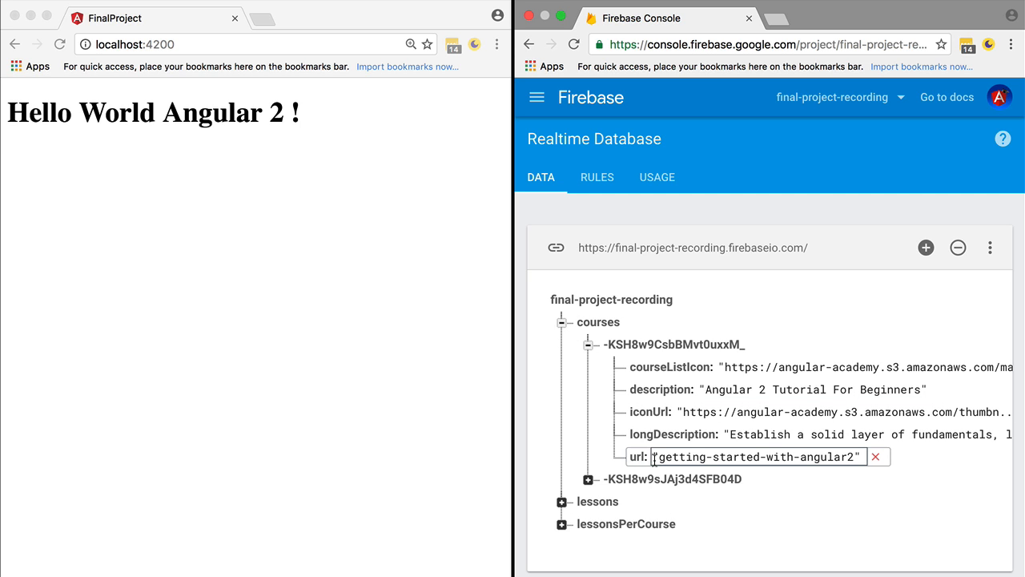
pyautogui.click(598, 501)
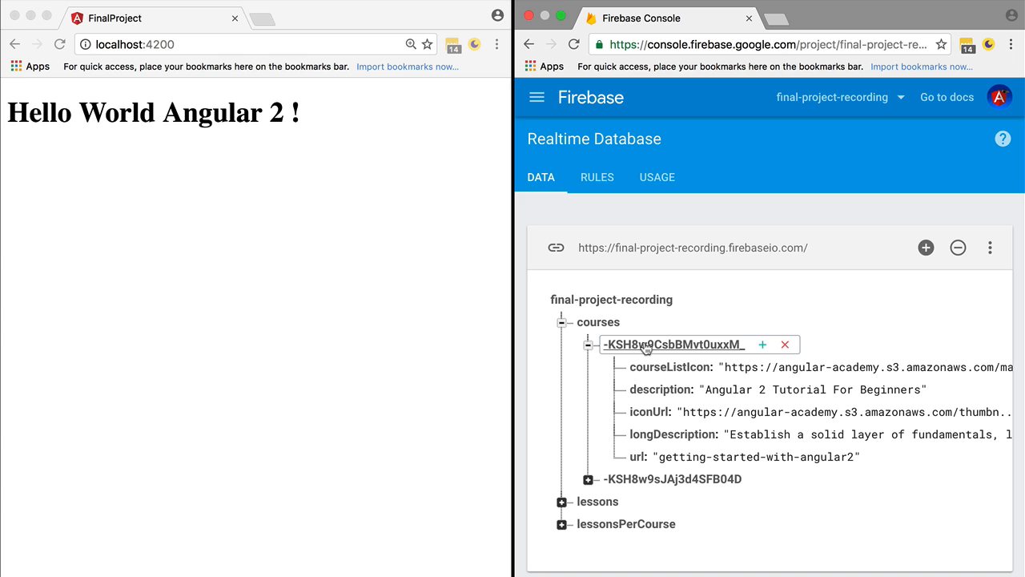
pyautogui.click(756, 456)
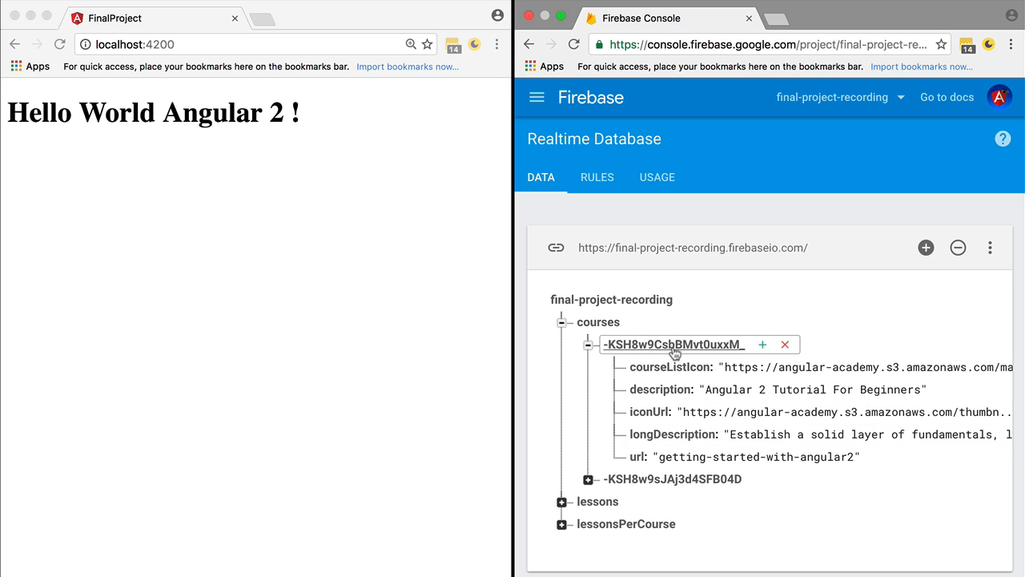
pyautogui.click(670, 366)
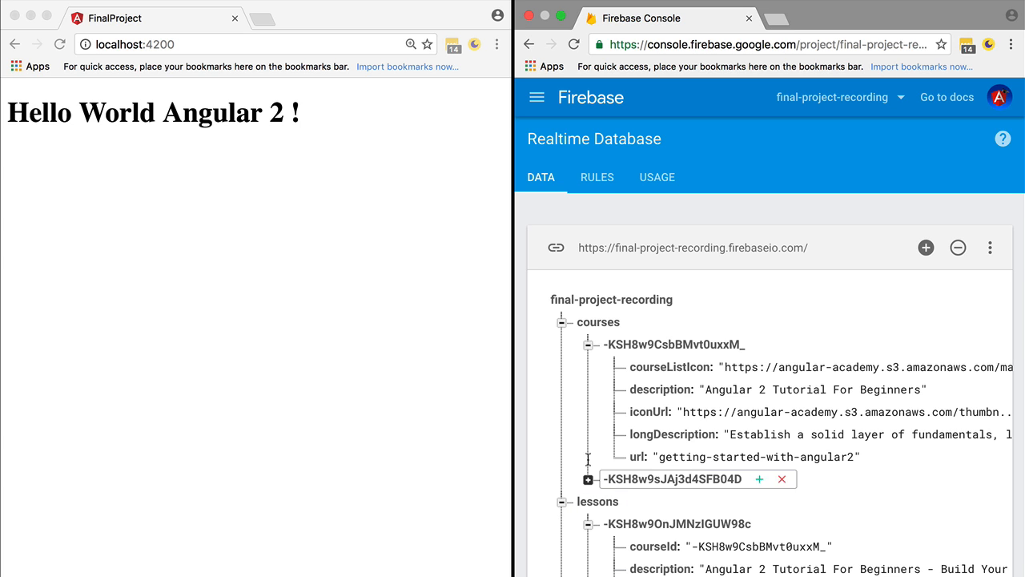
pyautogui.click(661, 389)
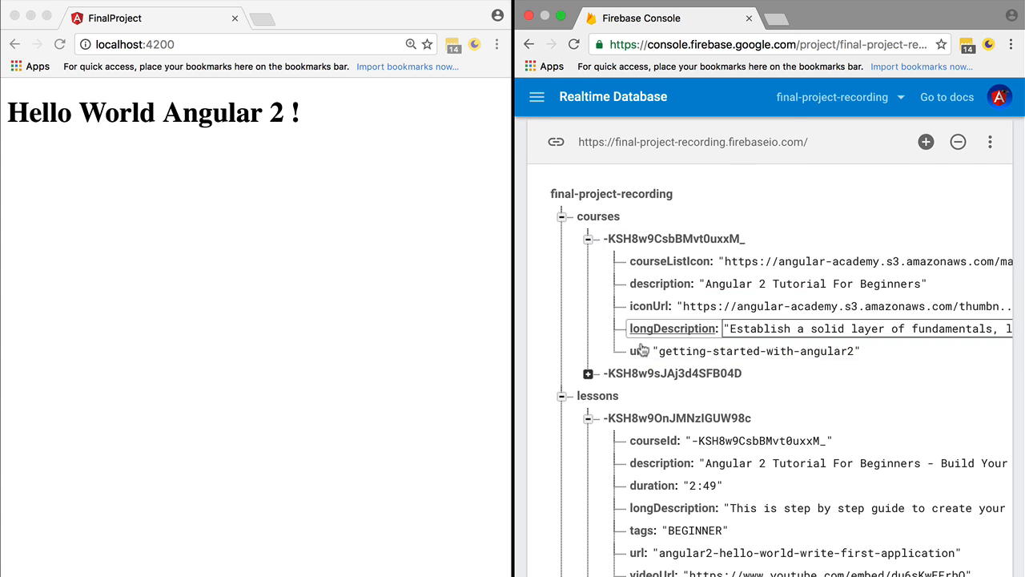
pyautogui.scroll(-3)
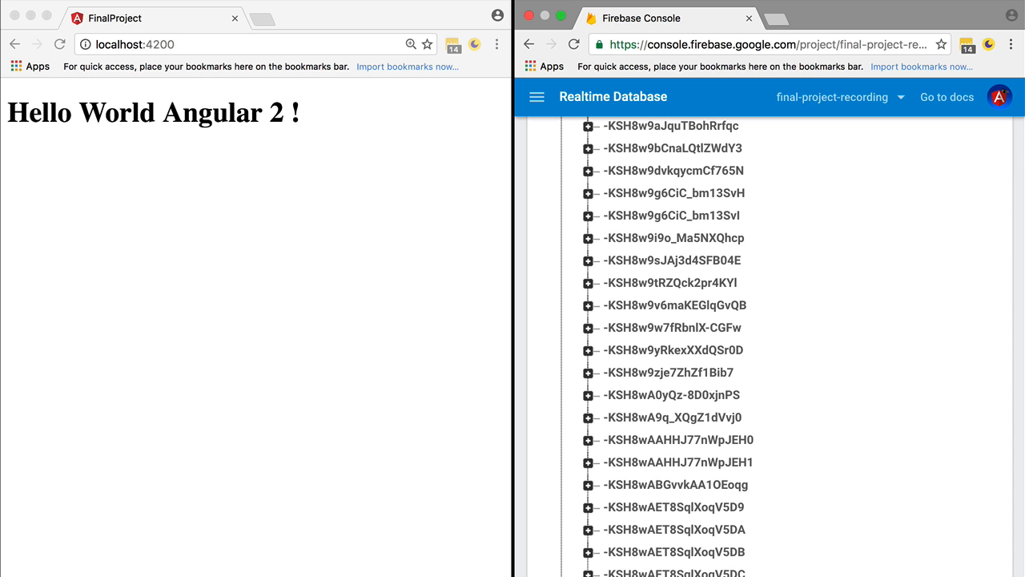
pyautogui.scroll(-3)
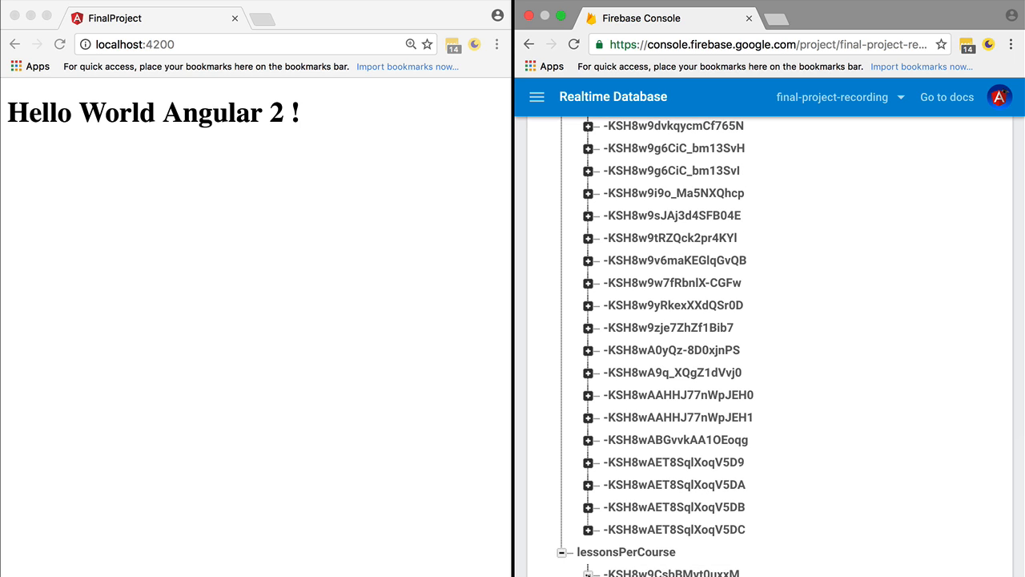